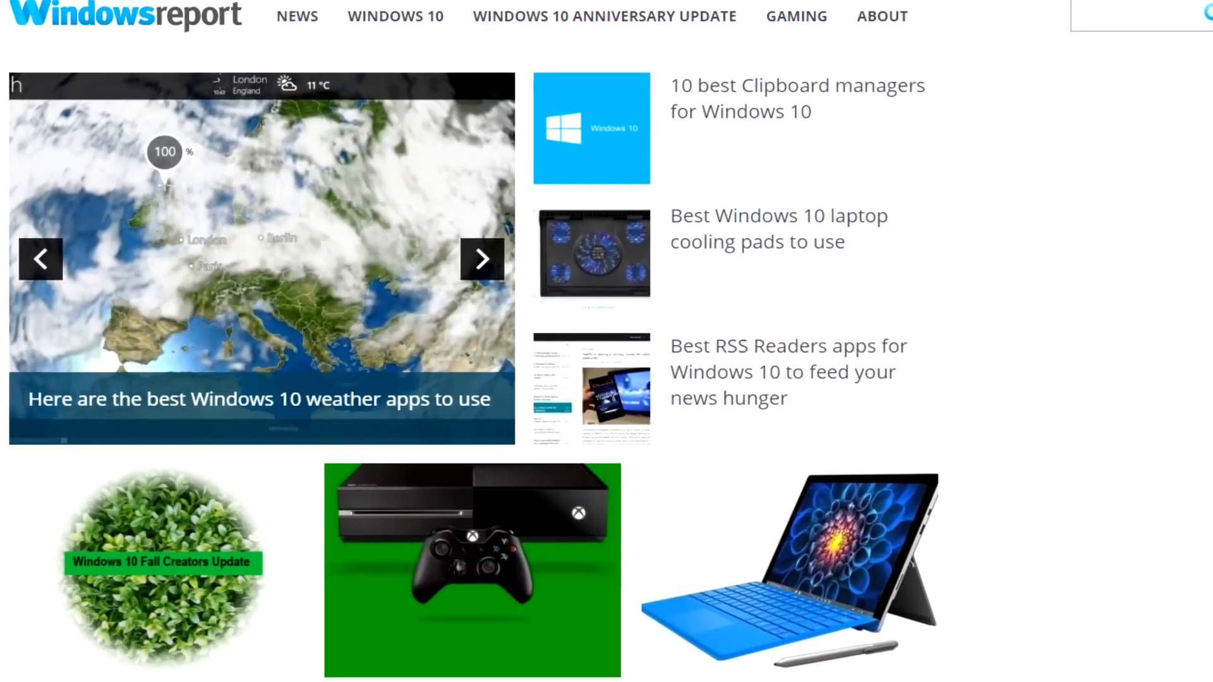
Scroll down past the Windows Report homepage intro.
scroll(down, 3)
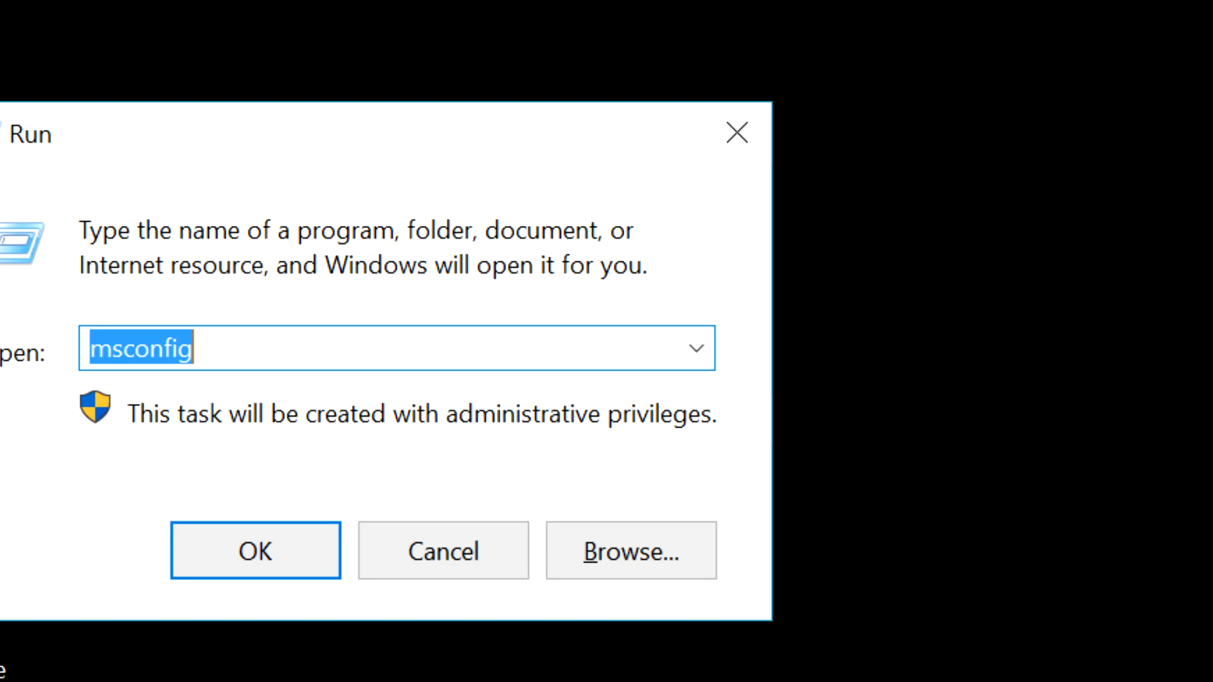
Run msconfig, check the Boot tab's Safe boot options (left off), and close with OK.
click(255, 551)
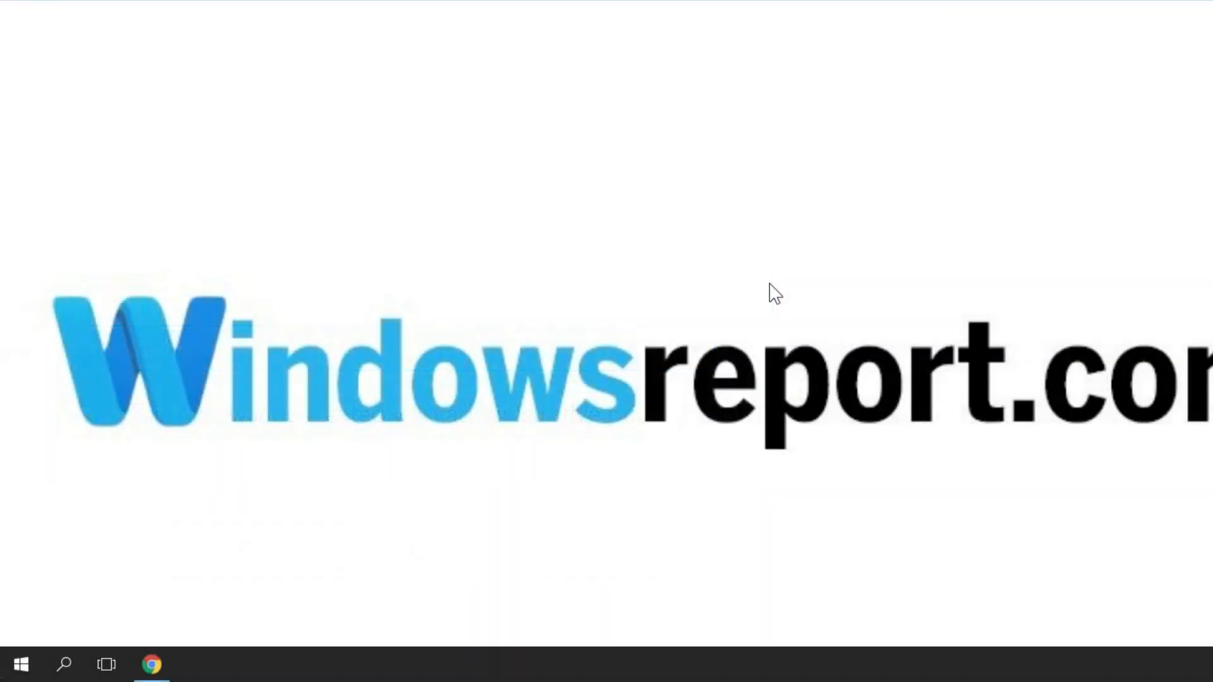
text(ncpa.cpl)
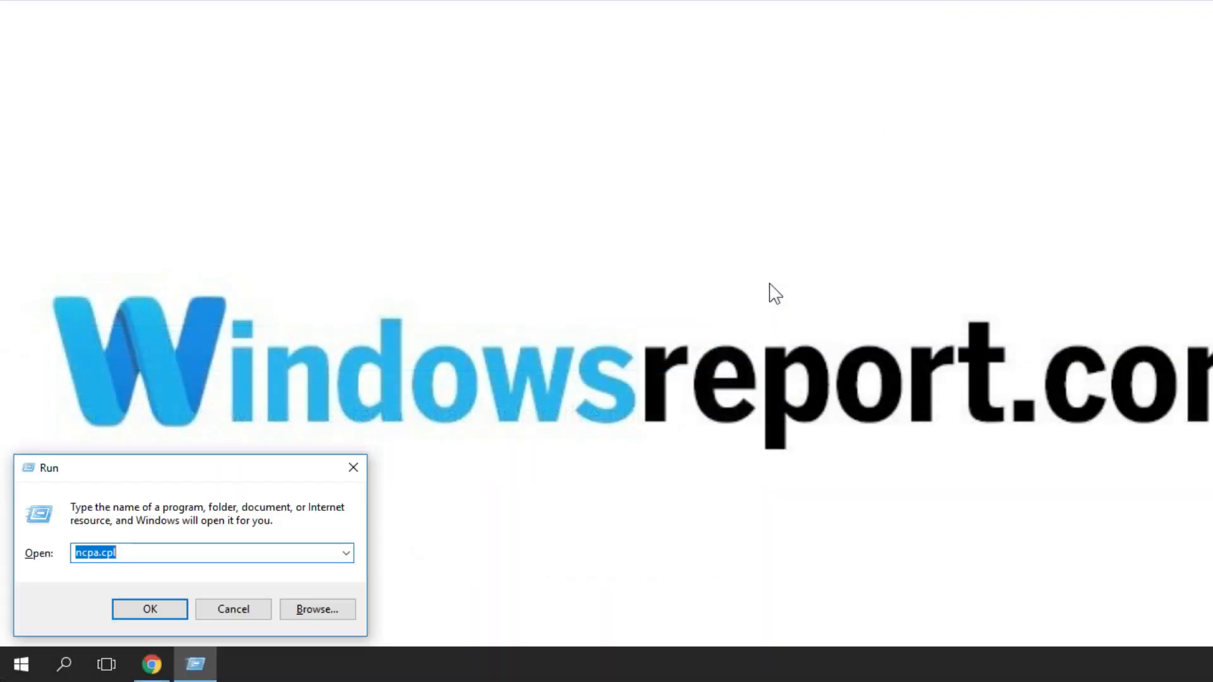
text(m)
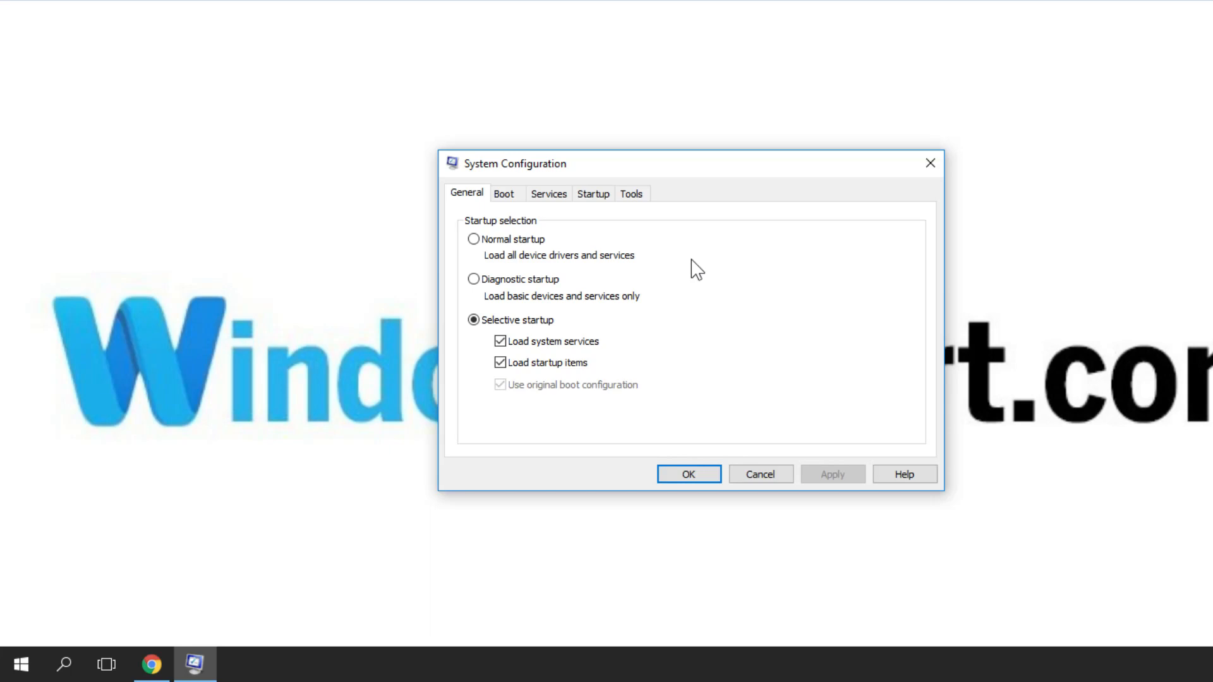
click(503, 193)
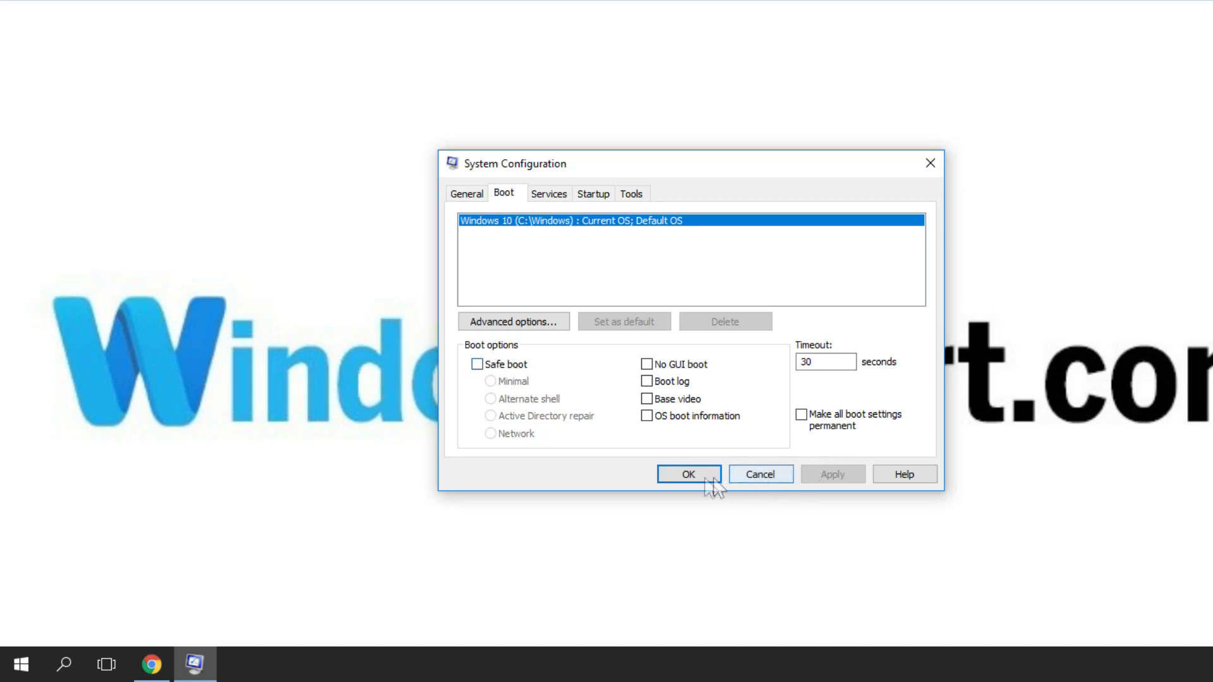
click(688, 474)
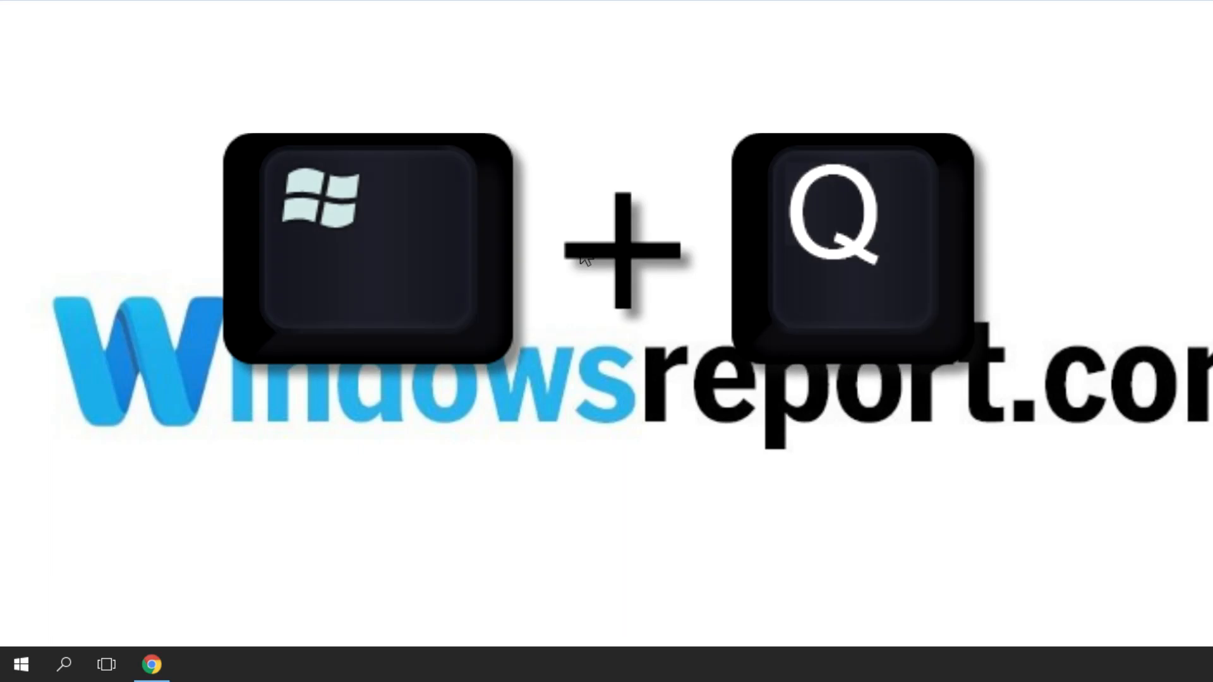
key(win+q)
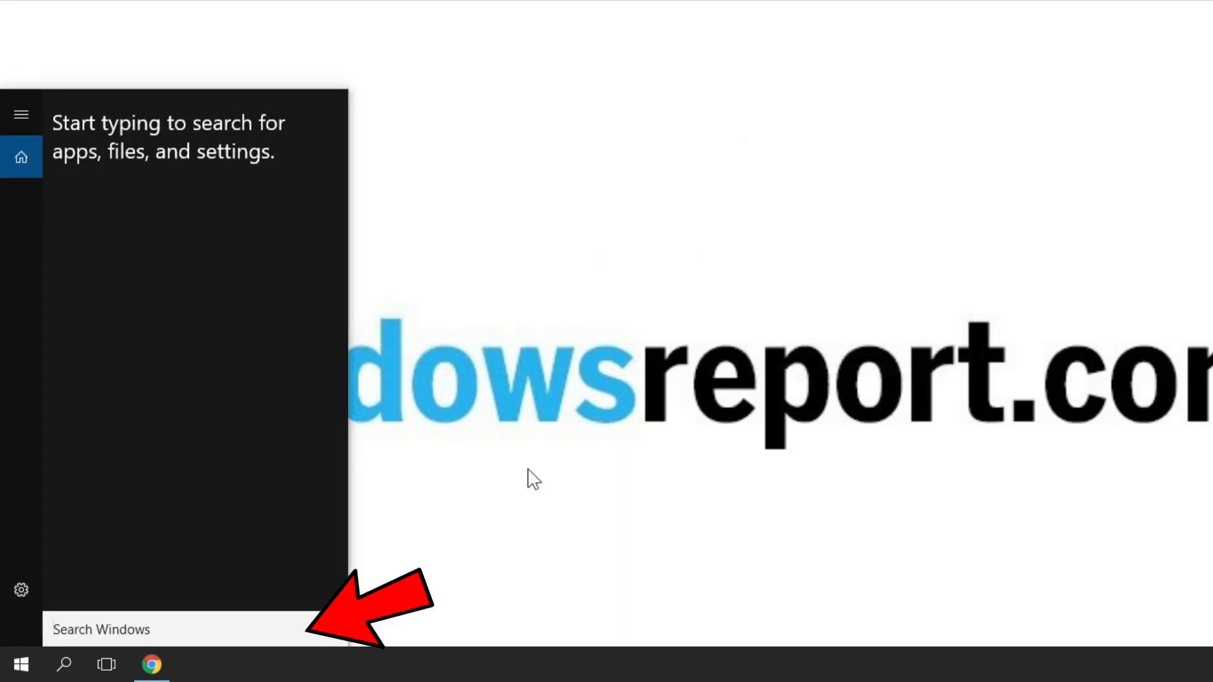
text(memory)
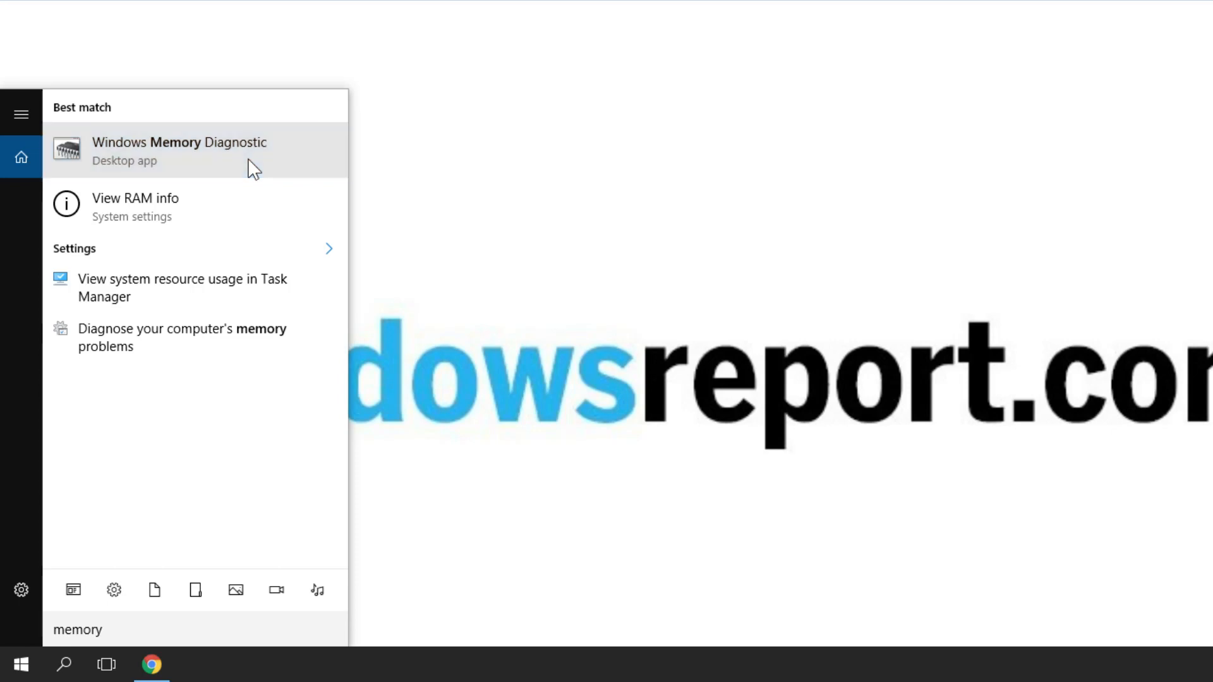
click(179, 151)
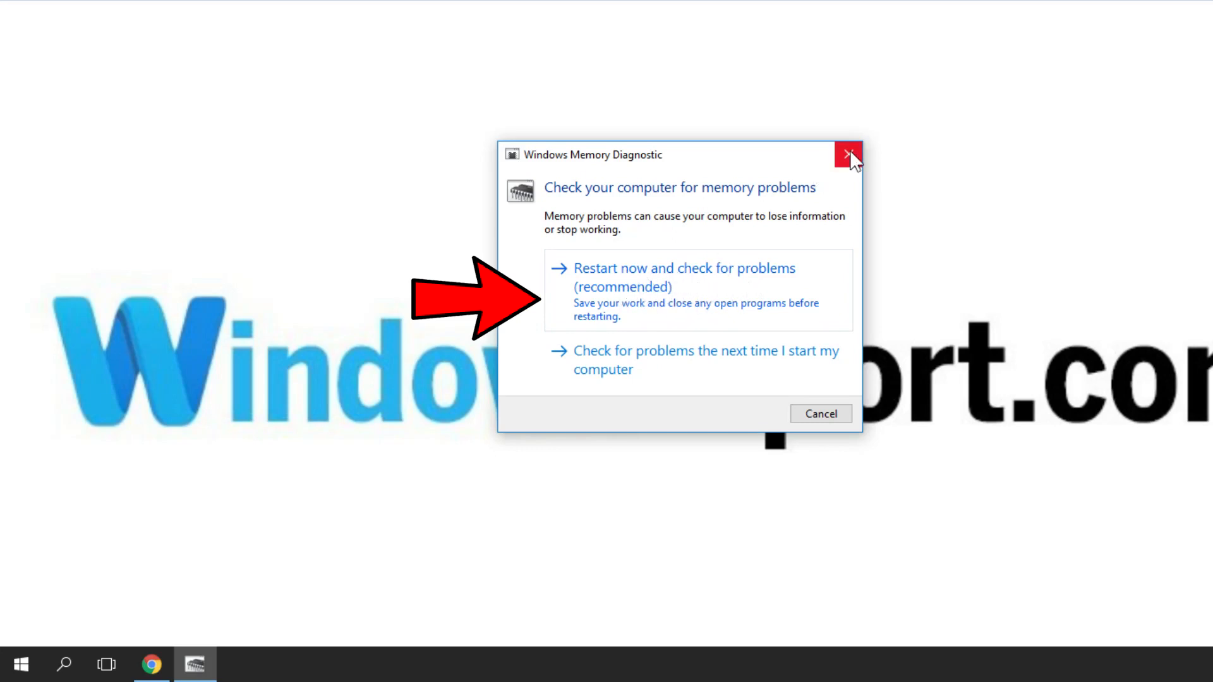
click(850, 155)
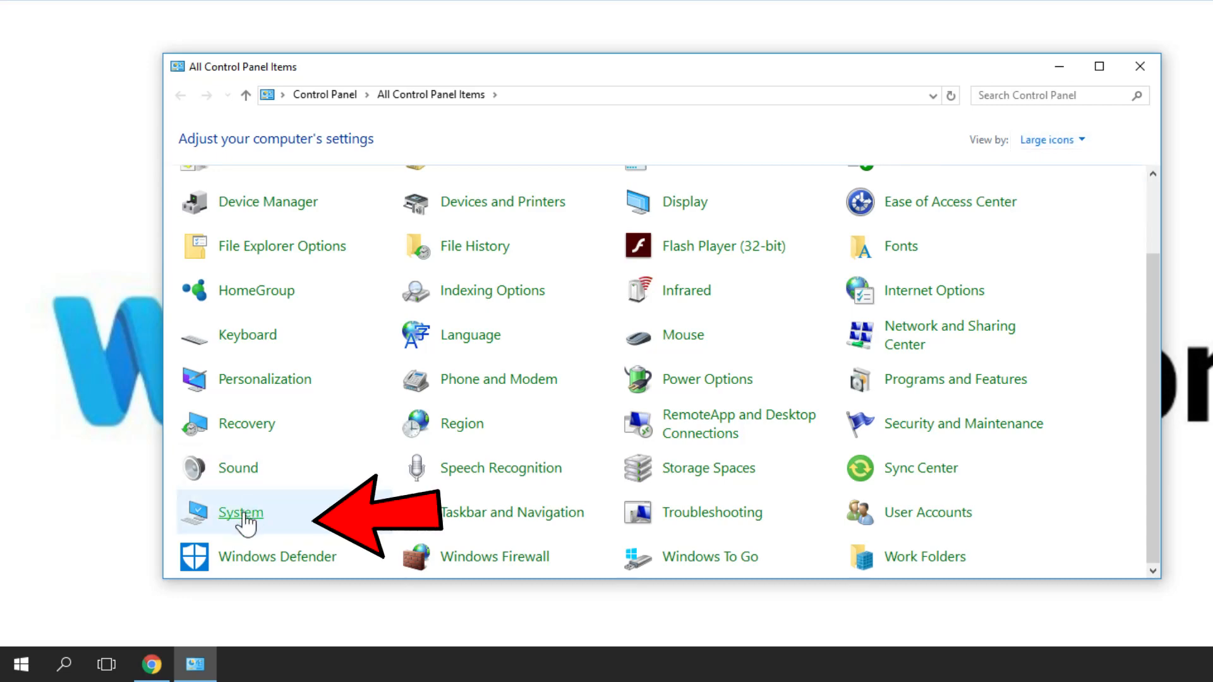
Go from Control Panel's System page to Advanced system settings' System Protection tab.
click(241, 513)
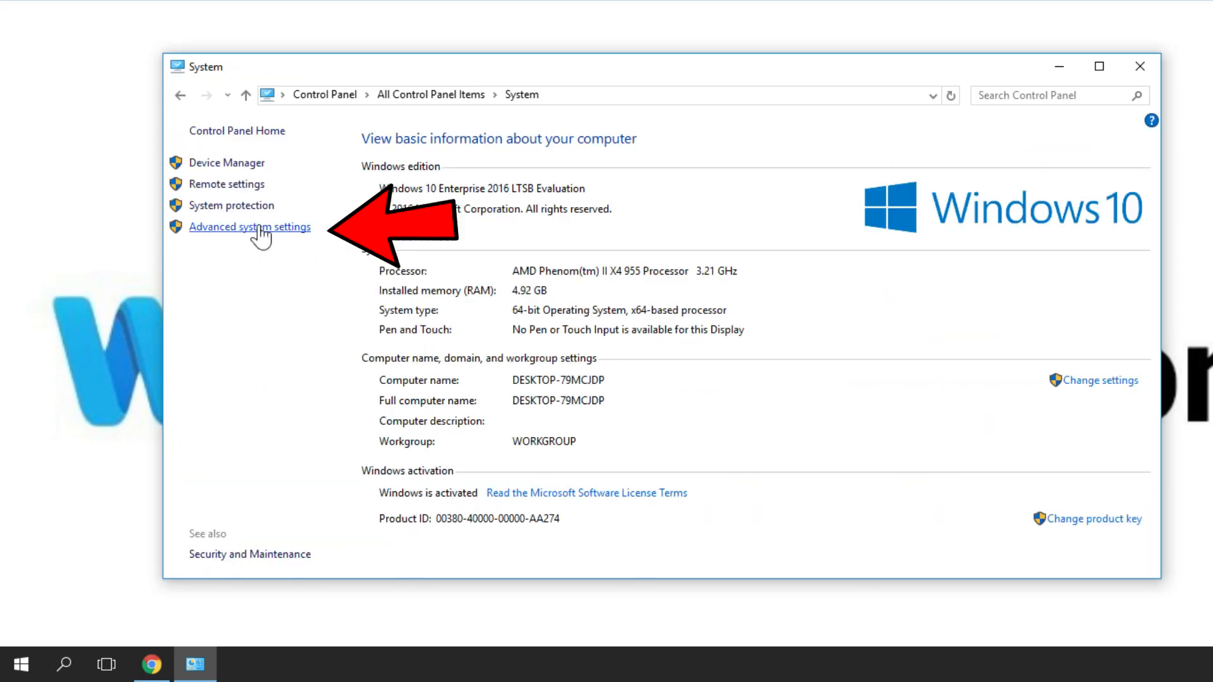
click(250, 227)
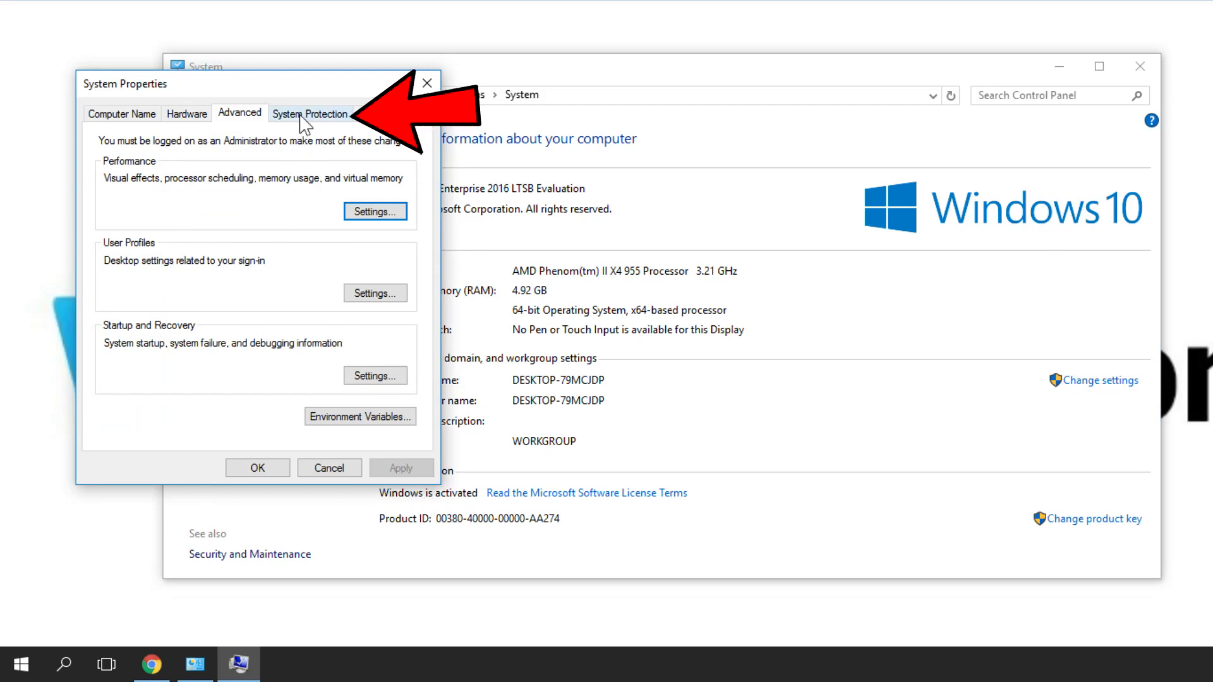
click(310, 114)
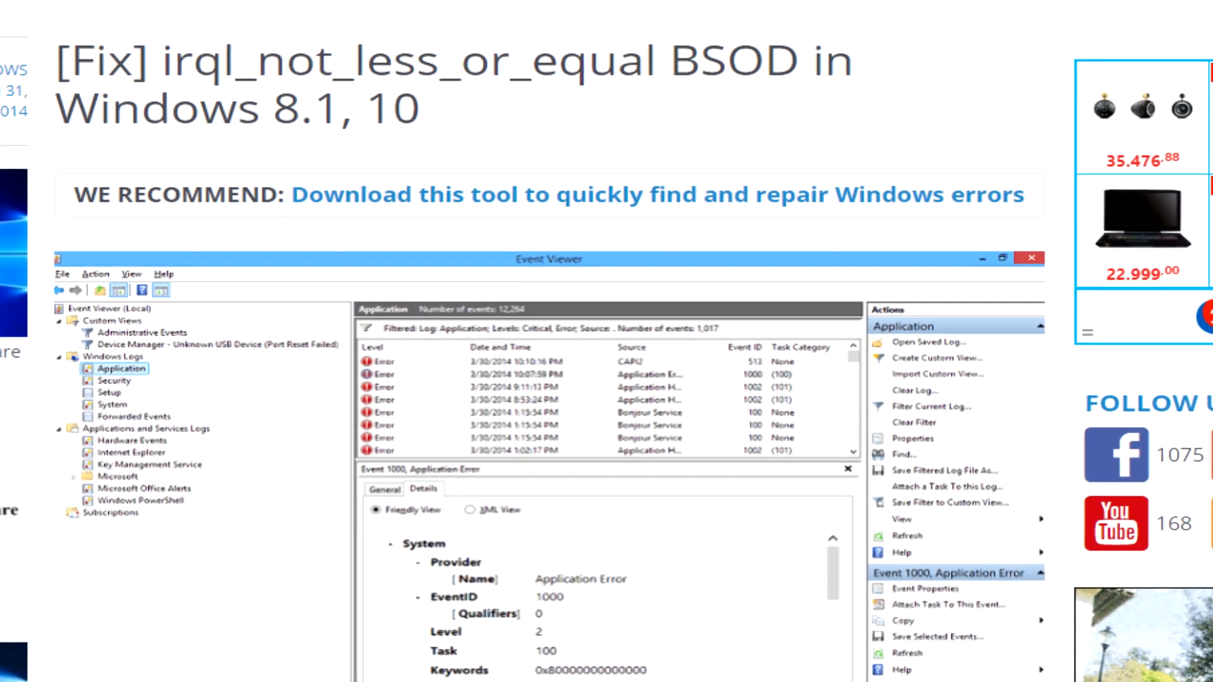
Scroll down through the IRQL BSOD fix article.
scroll(down, 3)
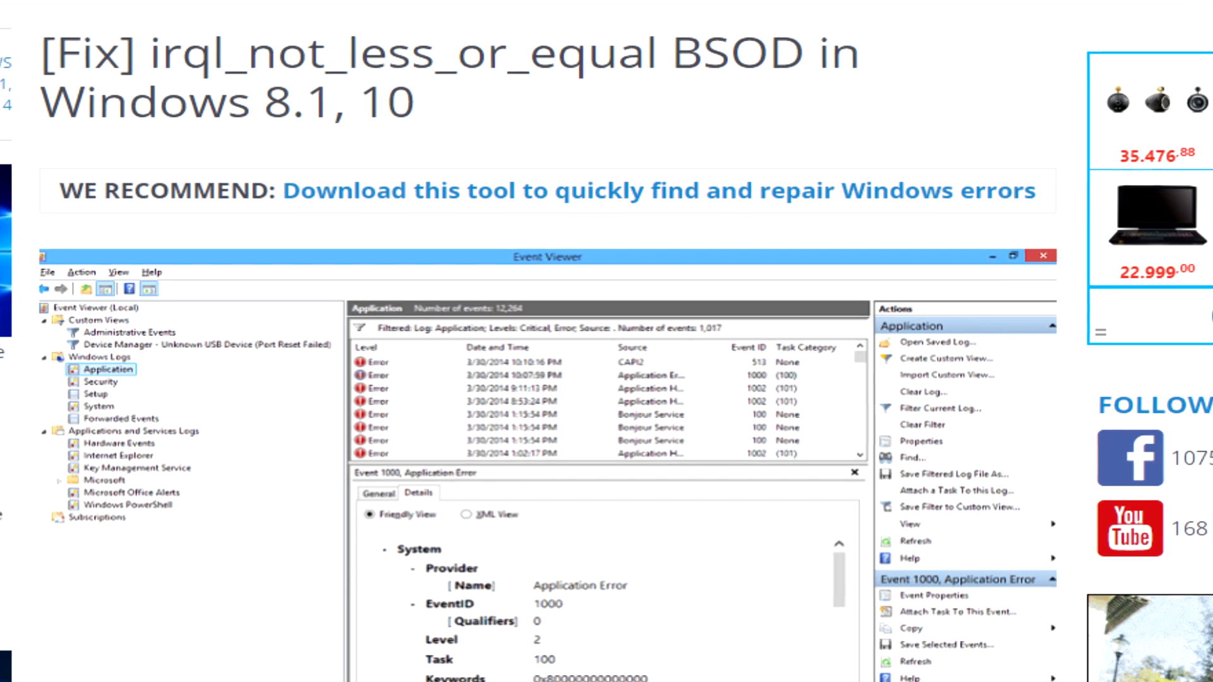
scroll(down, 3)
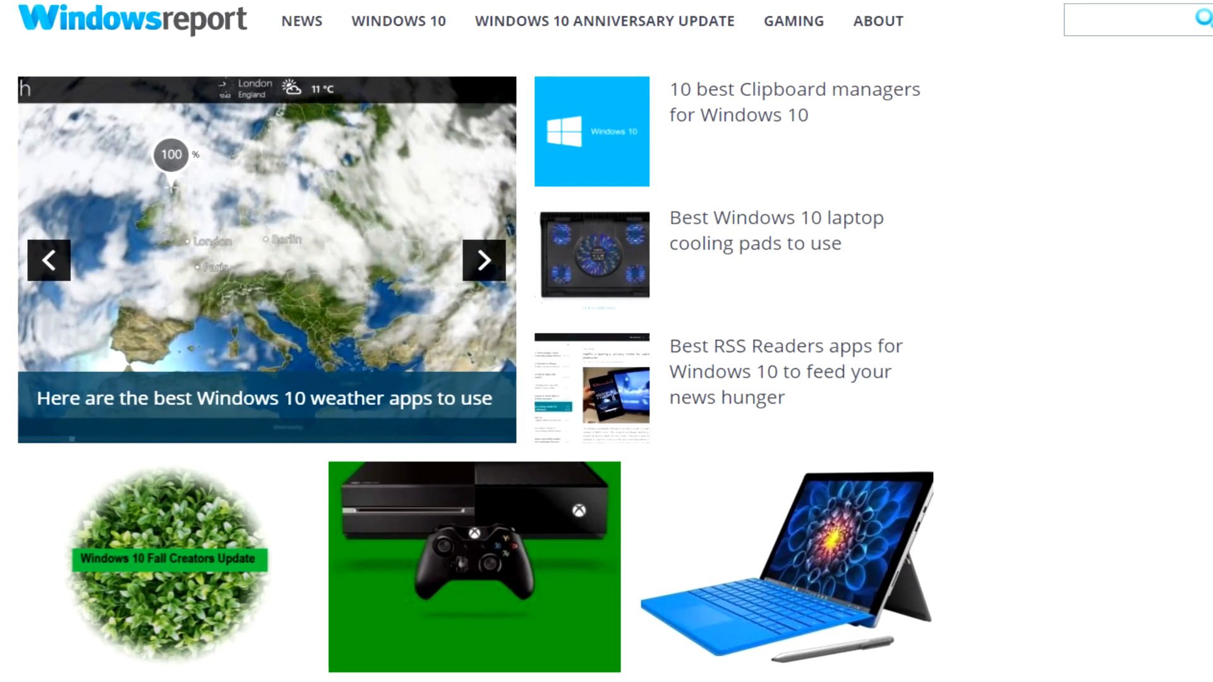
scroll(down, 3)
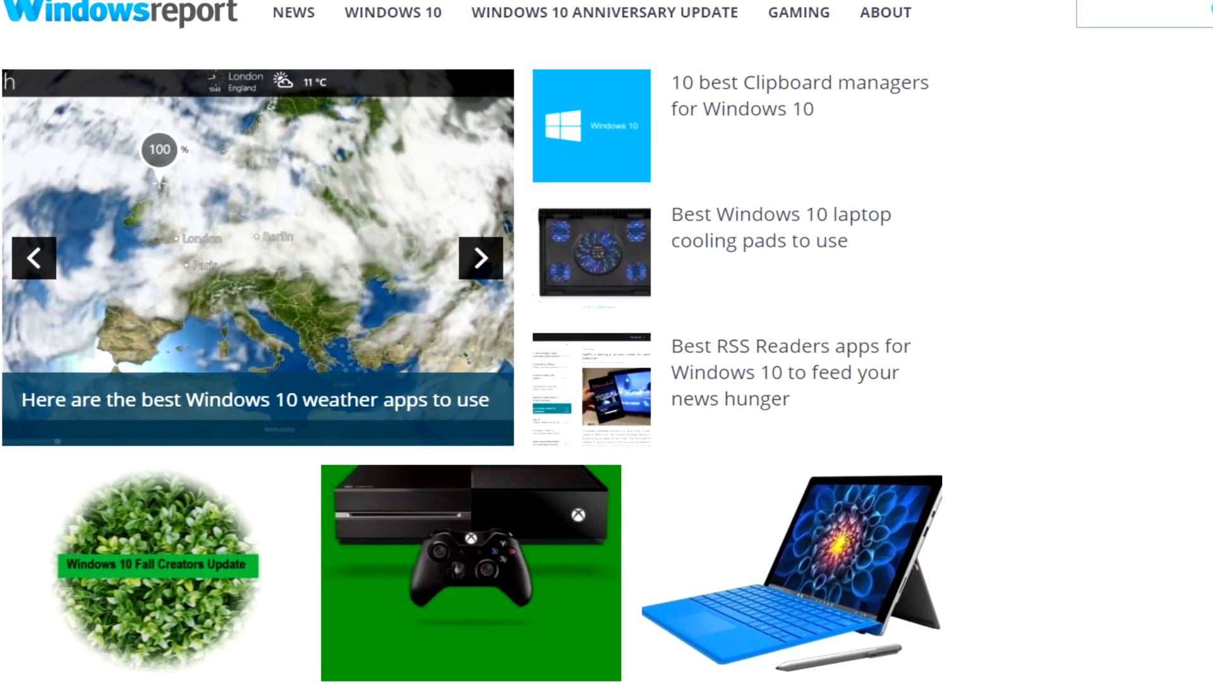
scroll(down, 3)
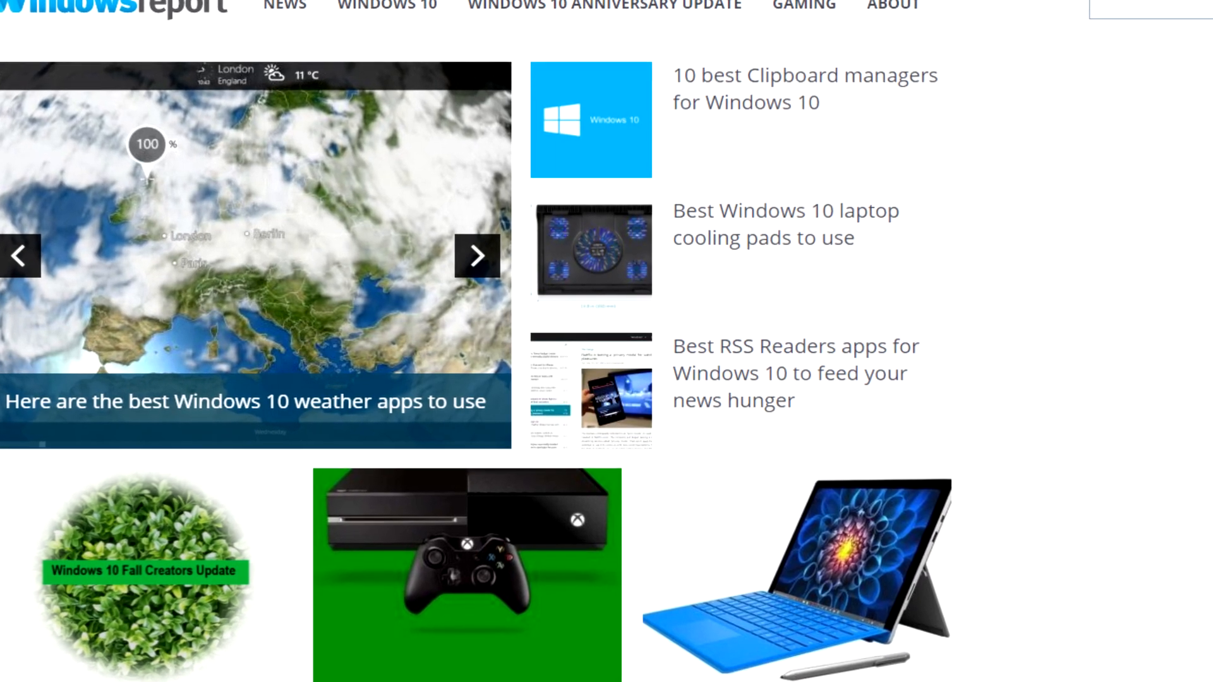